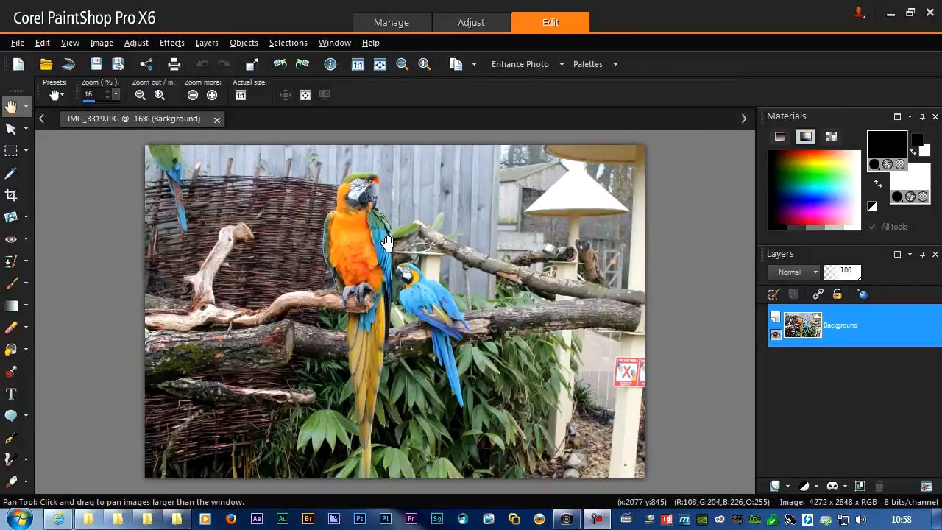
pyautogui.moveTo(324, 286)
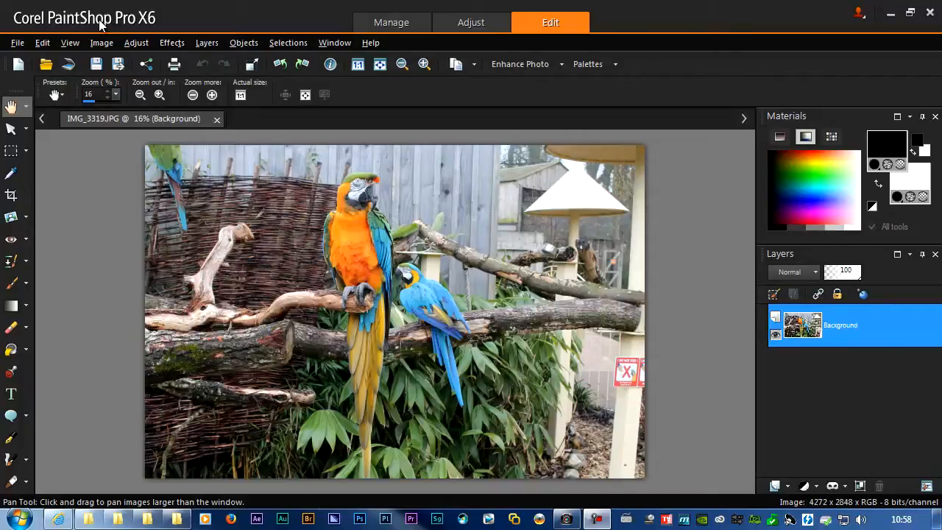
pyautogui.moveTo(268, 280)
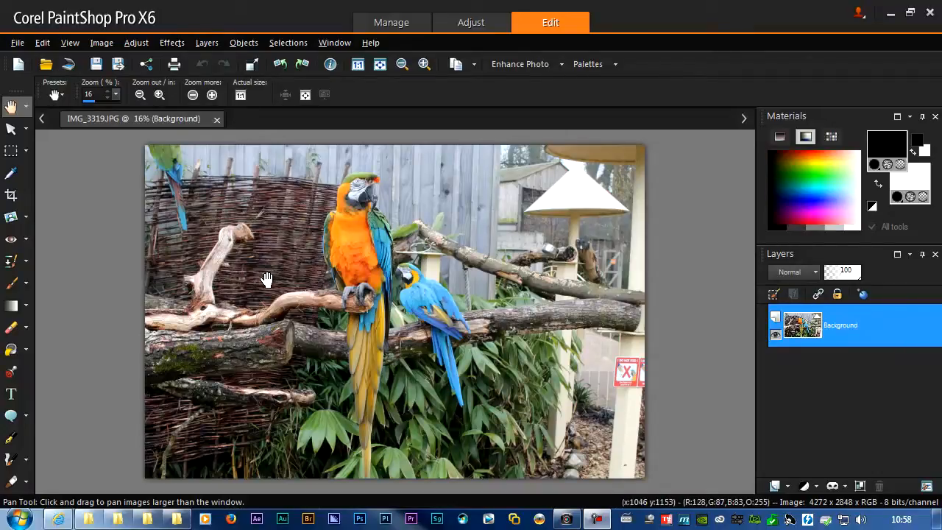
# Step: Freehand-select the lower-left branch by tracing around it
pyautogui.click(12, 151)
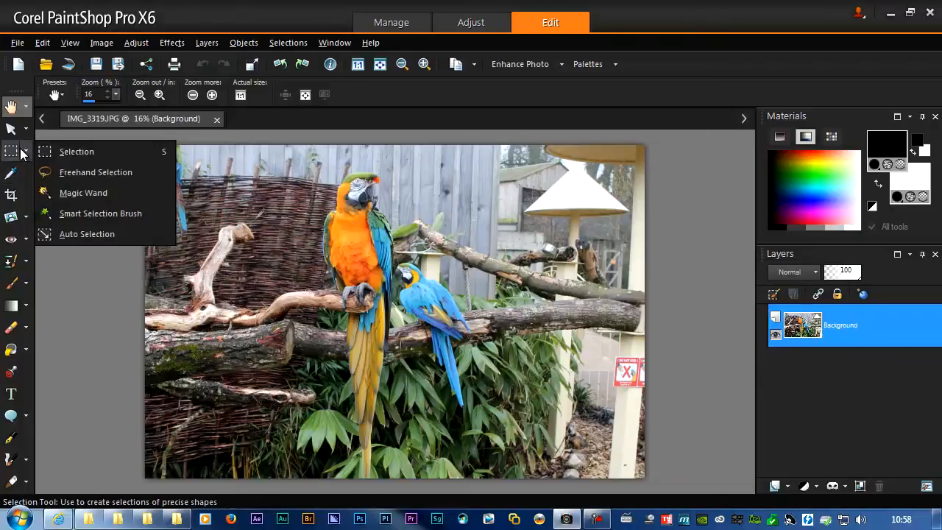
pyautogui.moveTo(95, 171)
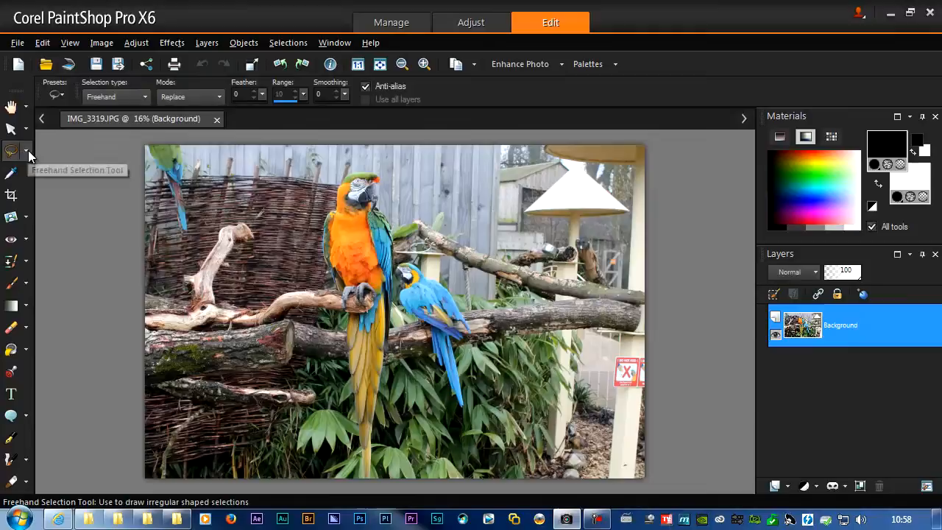
pyautogui.click(27, 151)
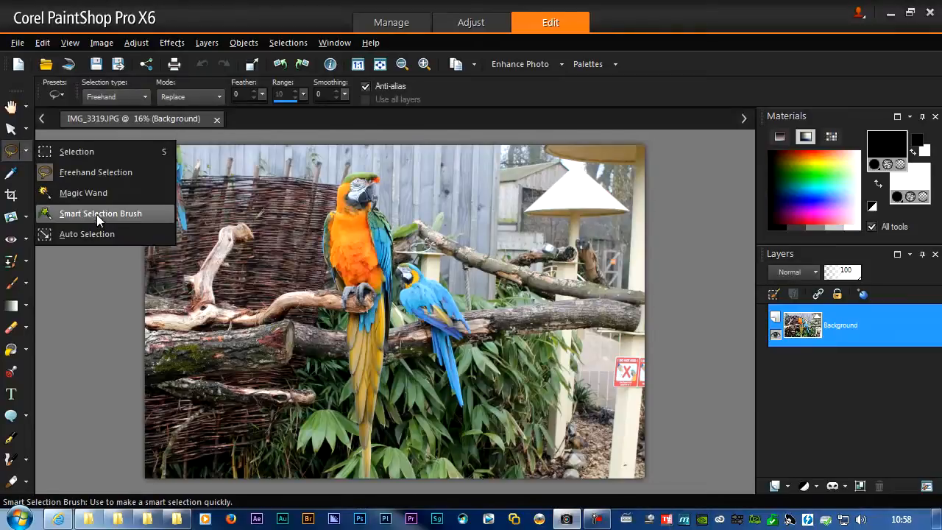
pyautogui.moveTo(96, 171)
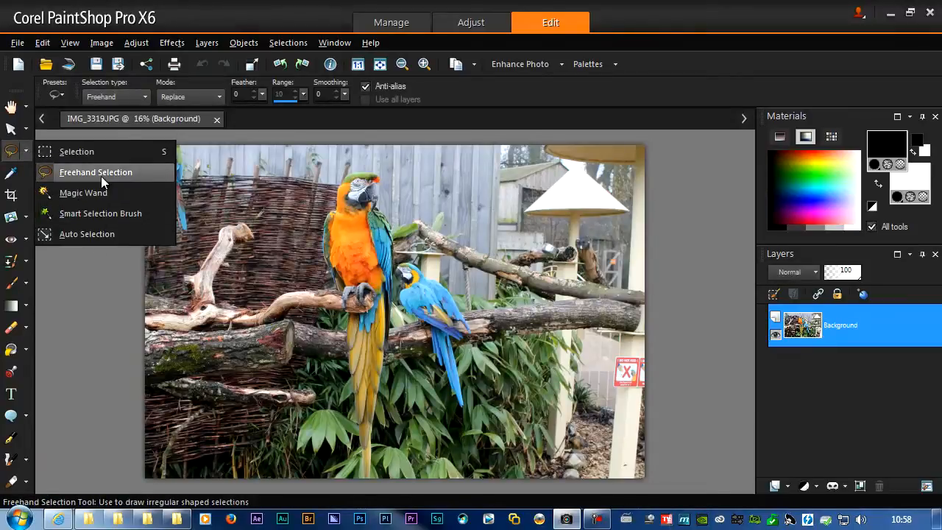
pyautogui.click(95, 171)
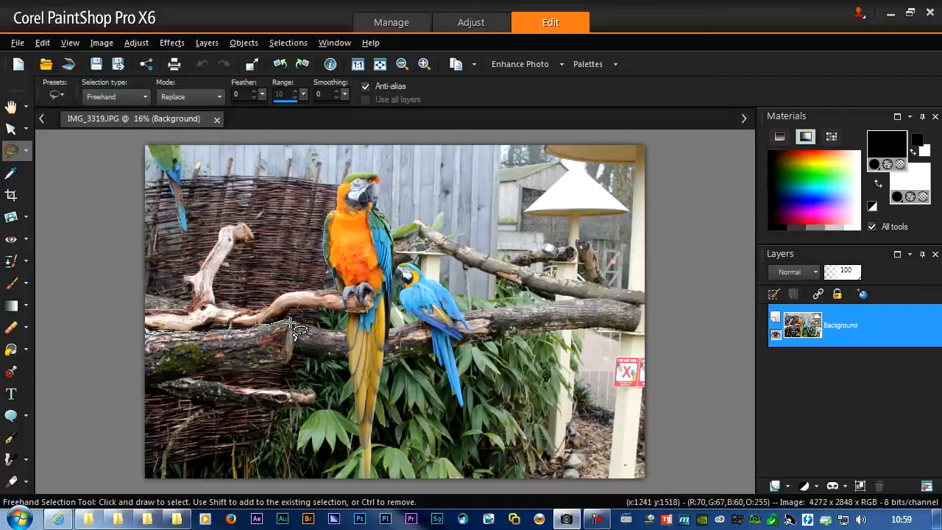
pyautogui.moveTo(294, 336); pyautogui.dragTo(203, 382)
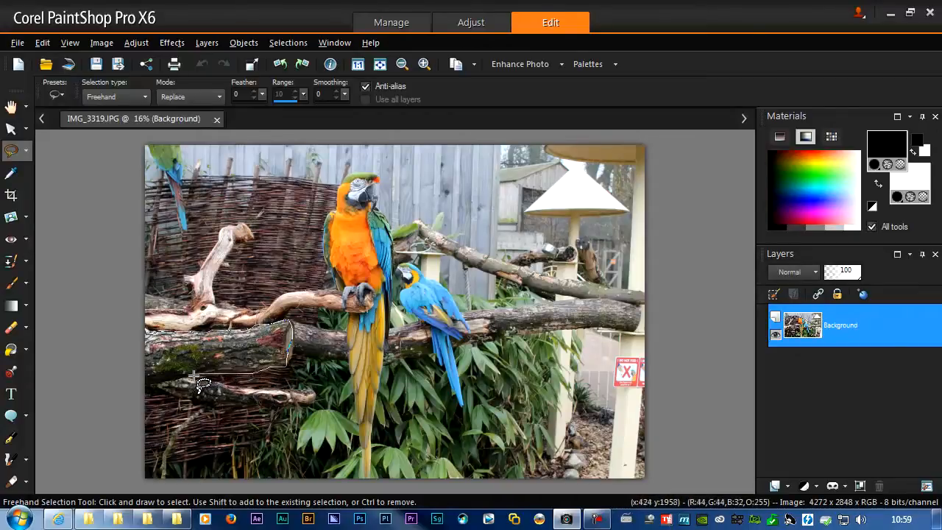
pyautogui.moveTo(204, 383); pyautogui.dragTo(335, 412)
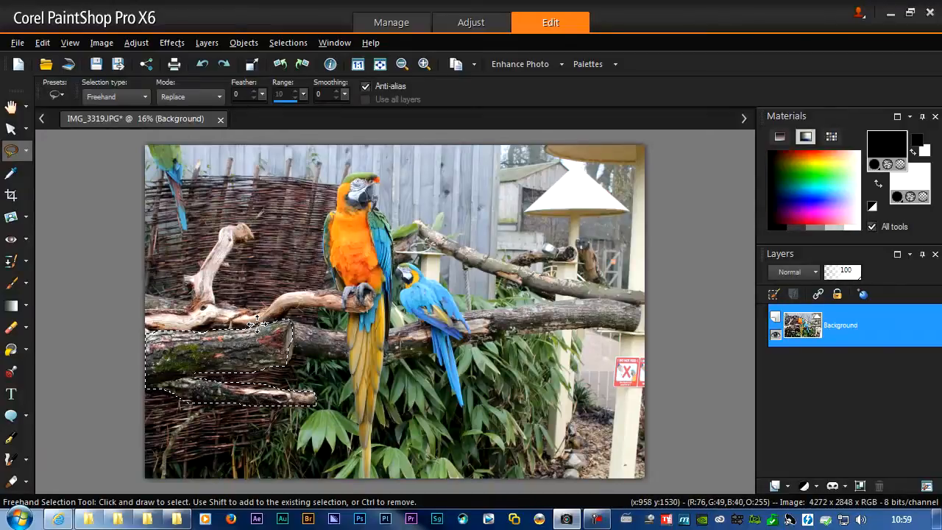
# Step: Copy the selected branch and paste it as a new layer
pyautogui.click(42, 41)
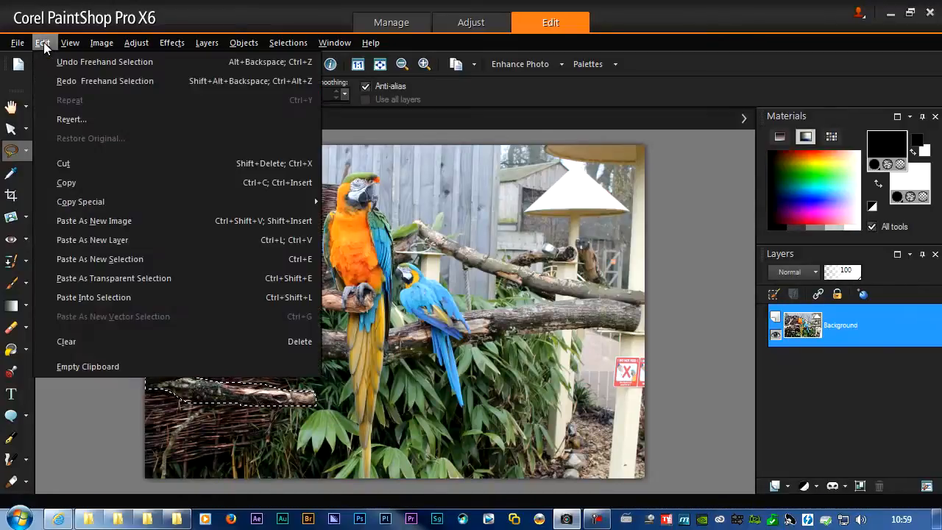
pyautogui.click(41, 41)
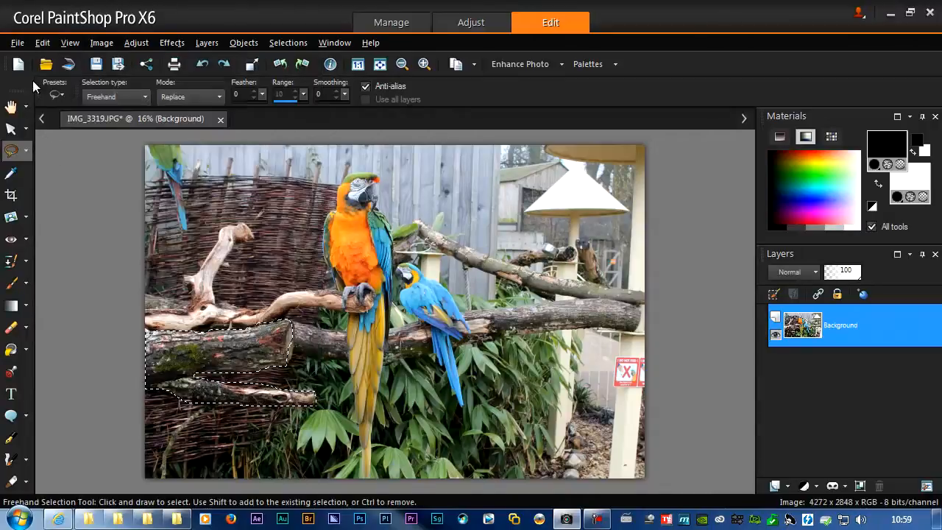
pyautogui.click(41, 41)
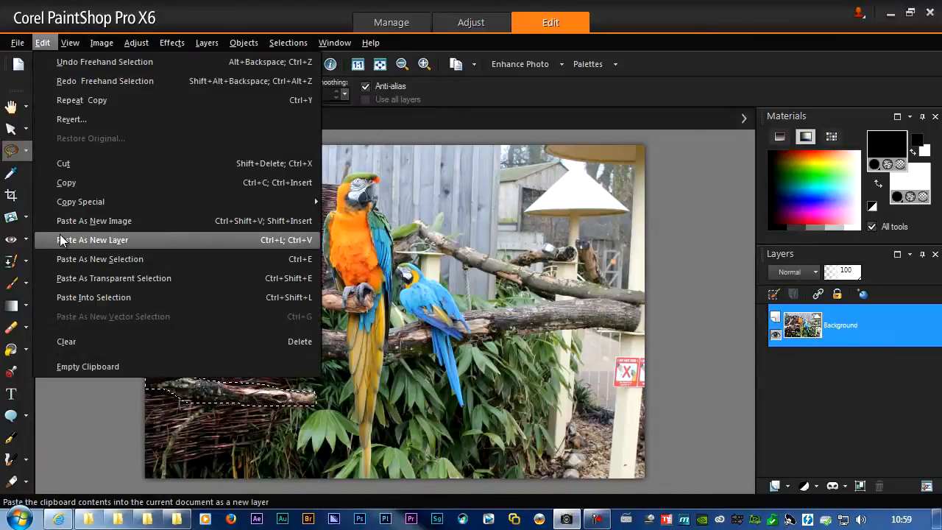
pyautogui.click(91, 240)
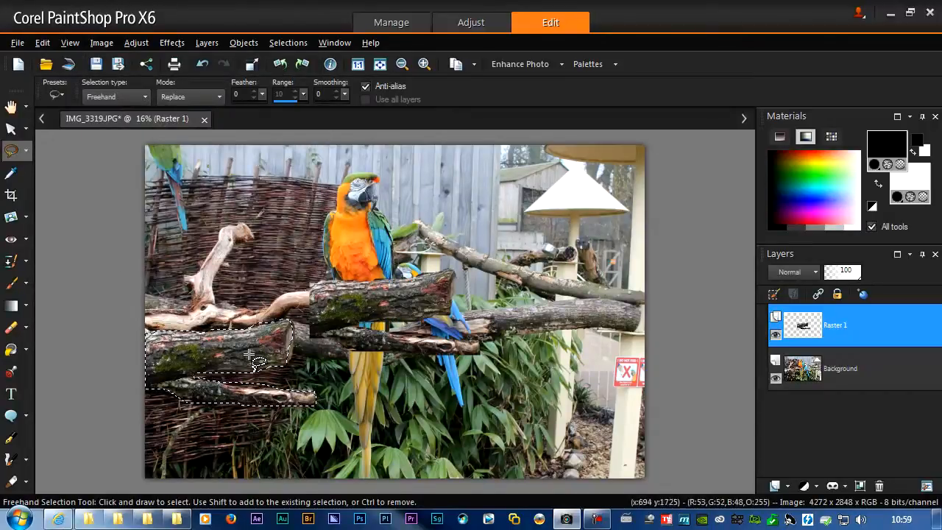
pyautogui.moveTo(802, 324)
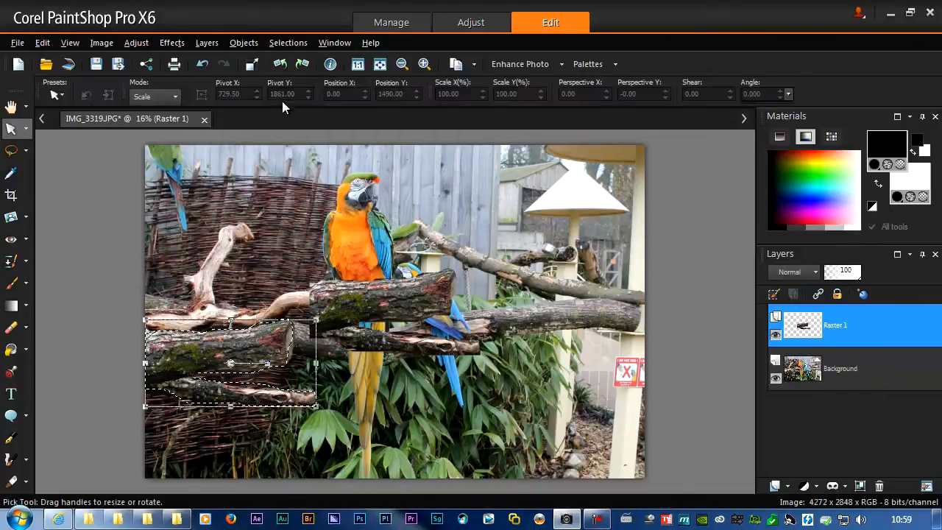
# Step: Clear the current selection via Selections > Select None
pyautogui.click(289, 42)
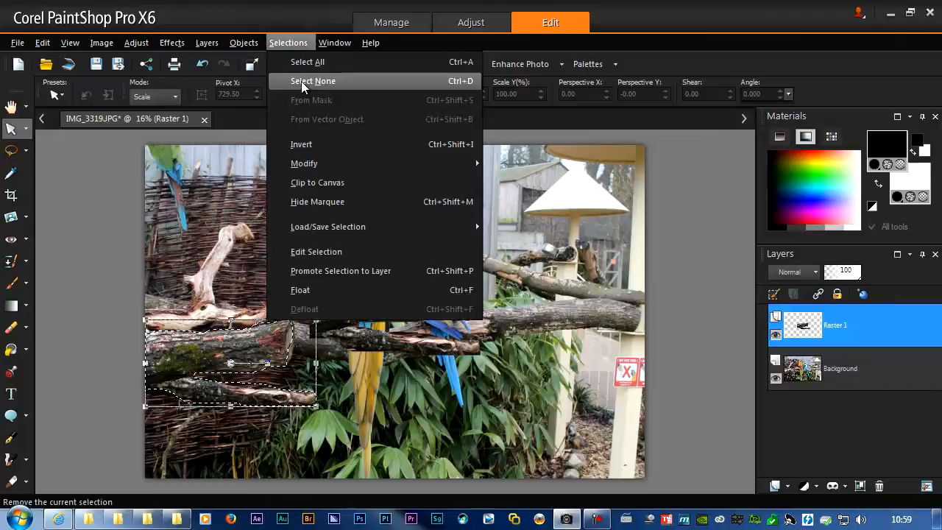
pyautogui.click(312, 81)
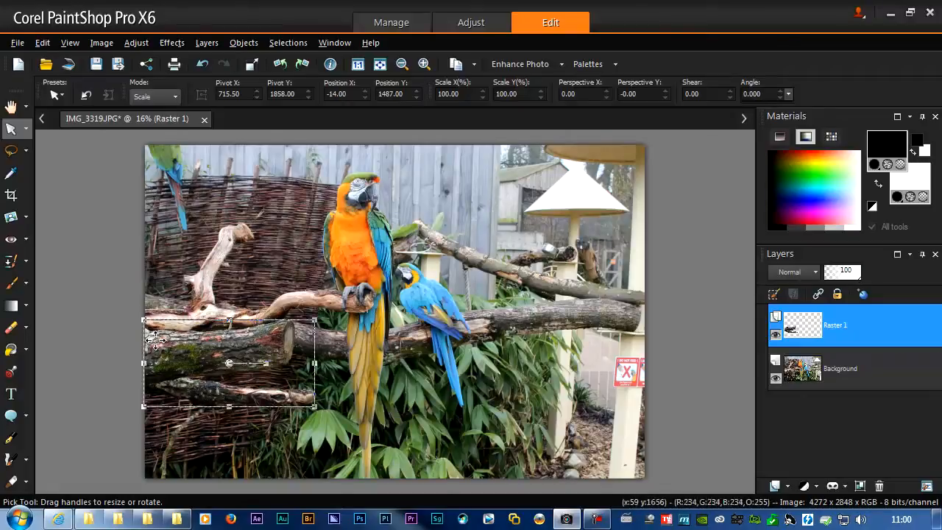
# Step: On the Background layer, freehand-select the orange parrot and paste it as a new layer
pyautogui.click(839, 368)
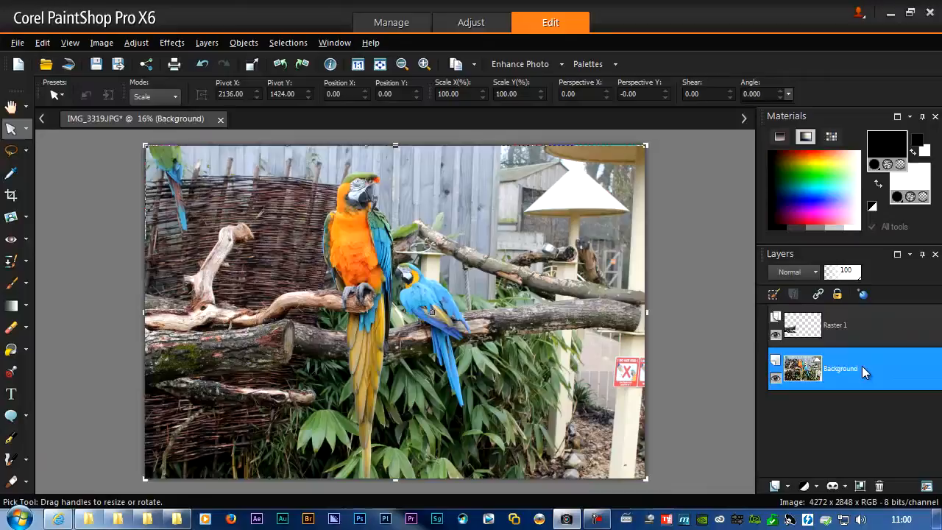
pyautogui.click(12, 151)
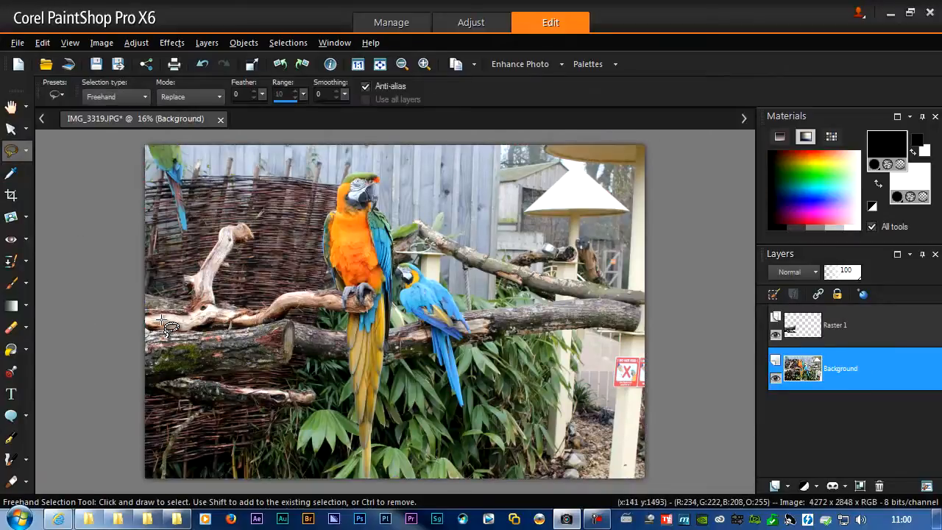
pyautogui.moveTo(189, 292)
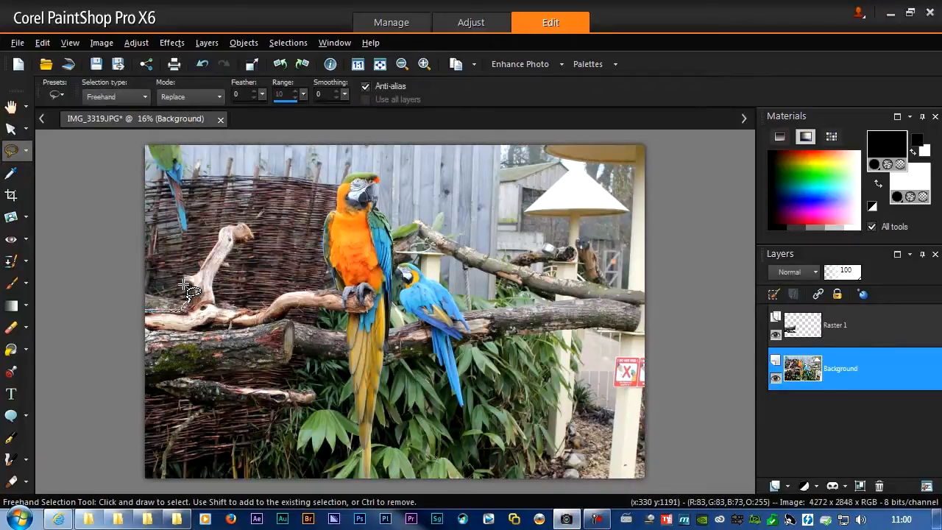
pyautogui.moveTo(191, 294); pyautogui.dragTo(339, 220)
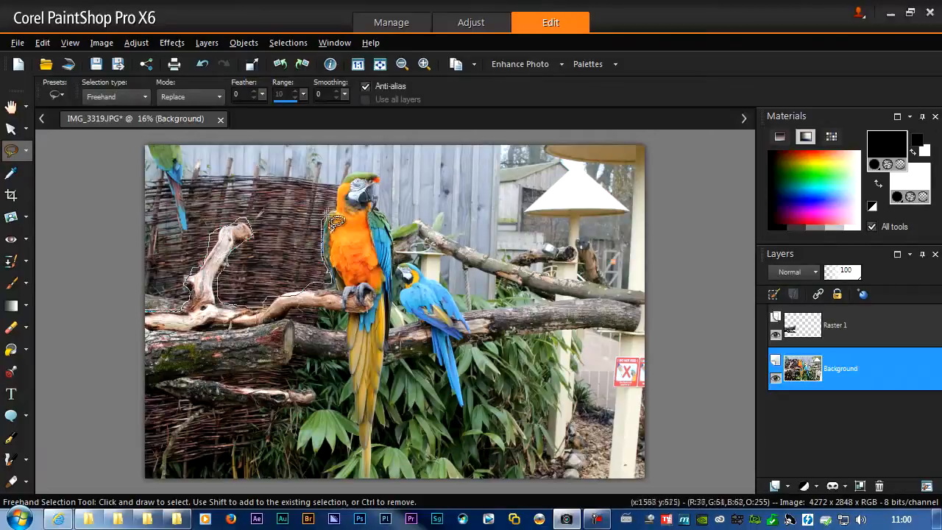
pyautogui.click(41, 41)
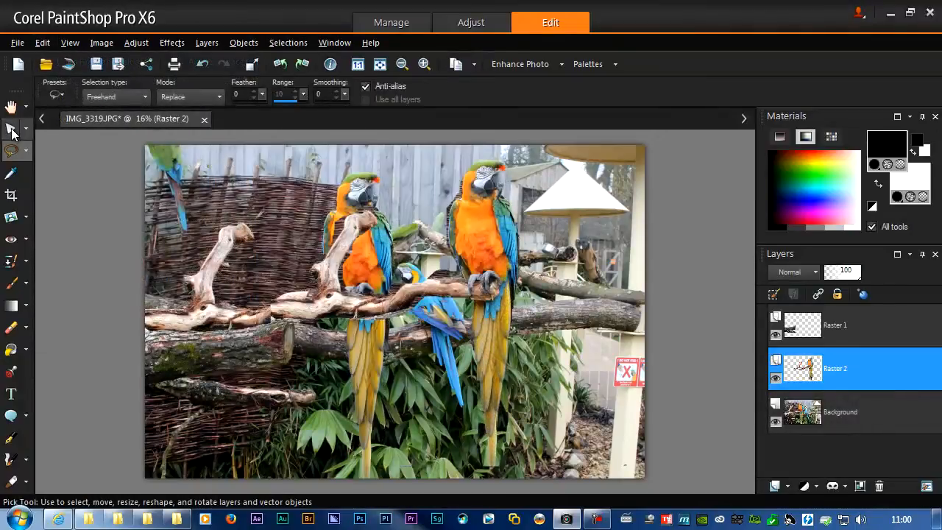
# Step: Move the pasted parrot layer back over the original bird with the Pick tool
pyautogui.click(12, 128)
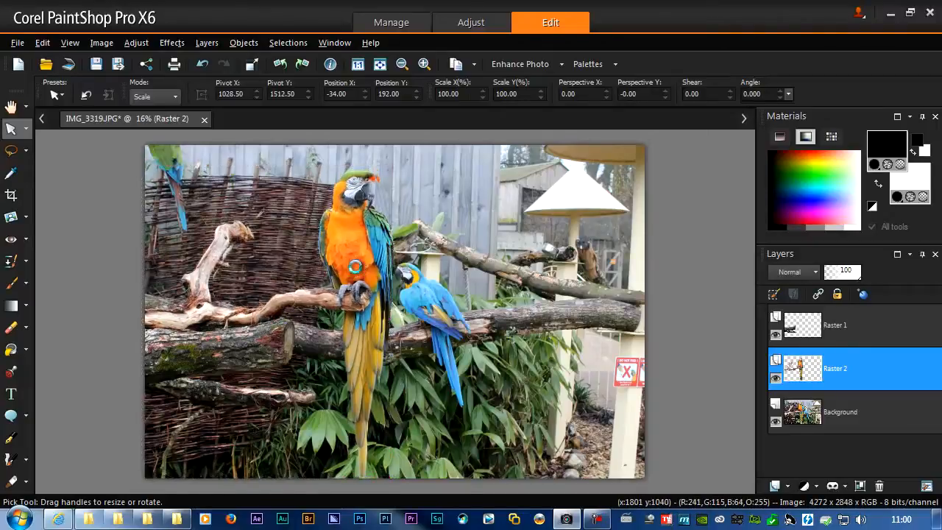
pyautogui.moveTo(383, 265); pyautogui.dragTo(360, 265)
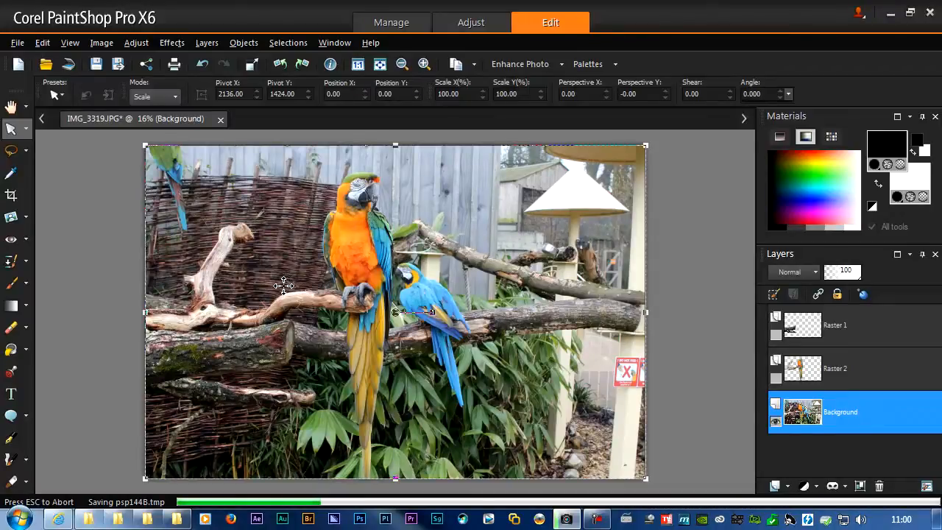
pyautogui.moveTo(176, 235)
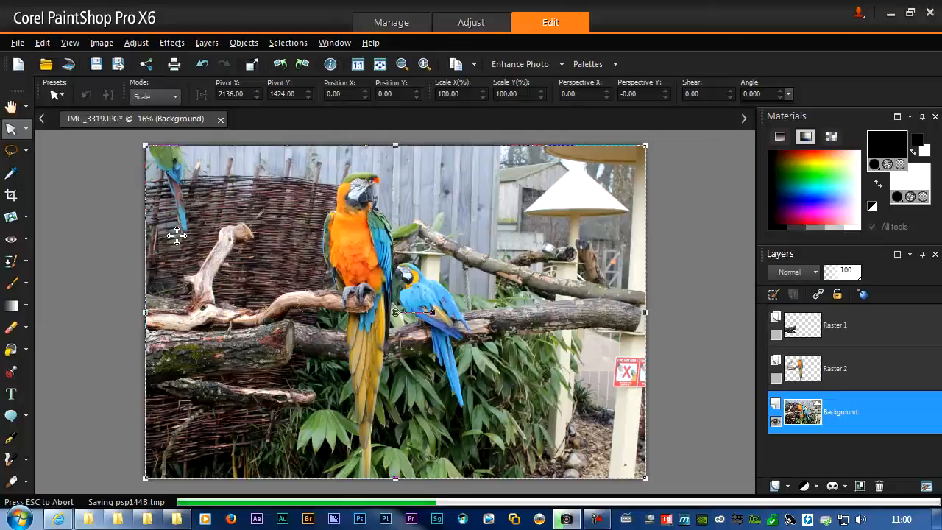
pyautogui.moveTo(170, 247)
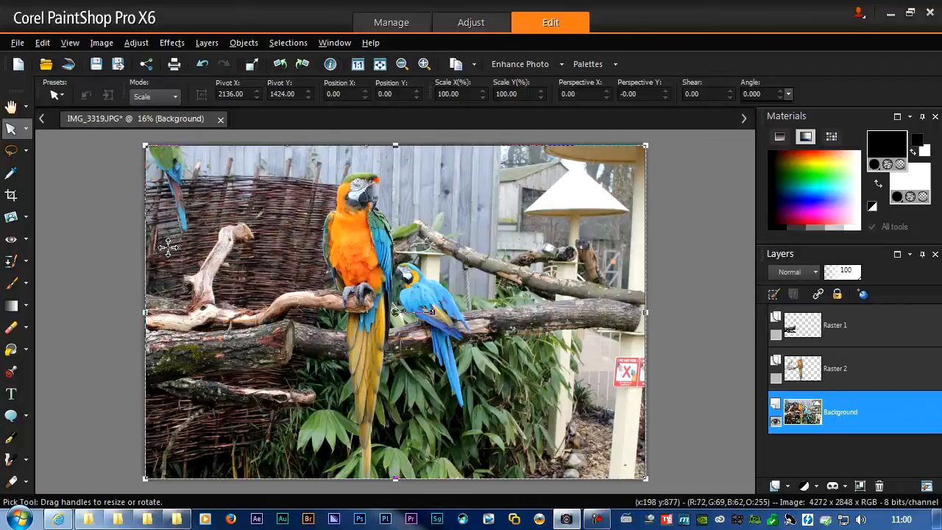
pyautogui.moveTo(170, 249)
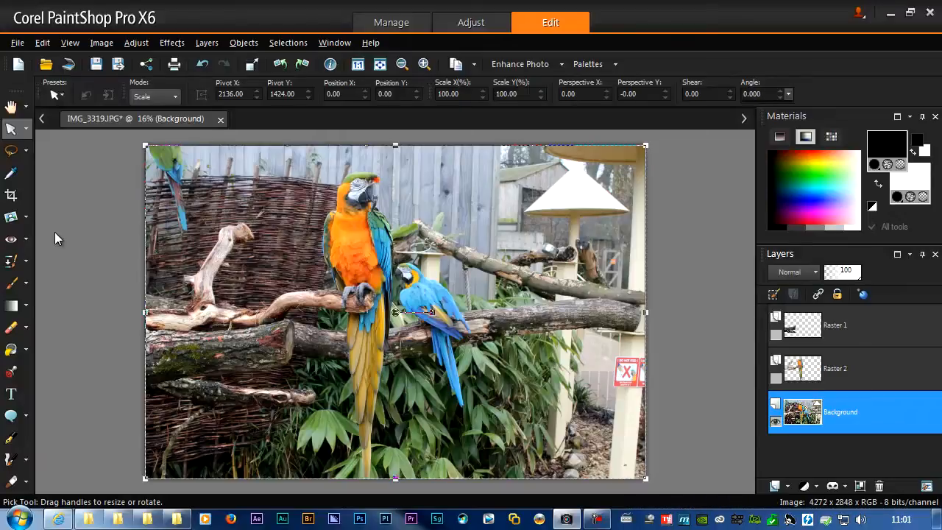
pyautogui.moveTo(61, 244)
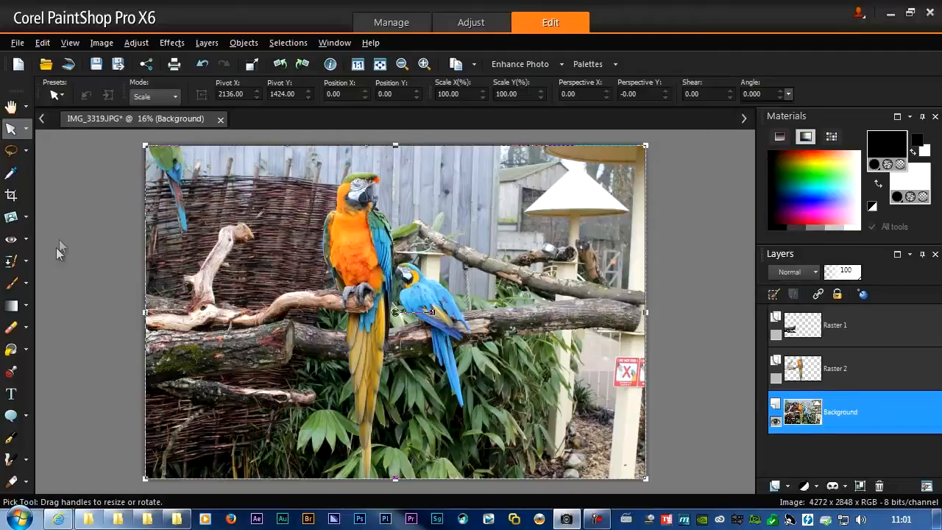
pyautogui.moveTo(36, 268)
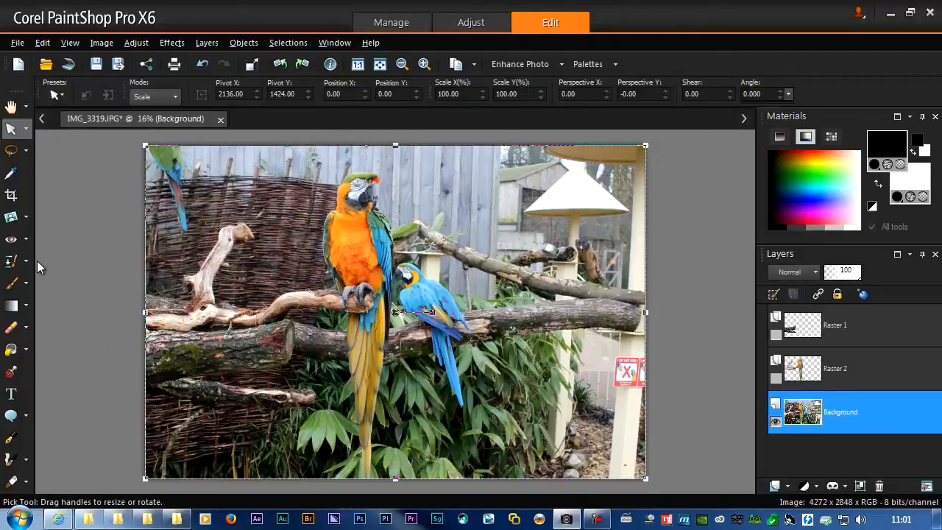
# Step: Activate the Clone brush from the retouch brush flyout
pyautogui.click(12, 262)
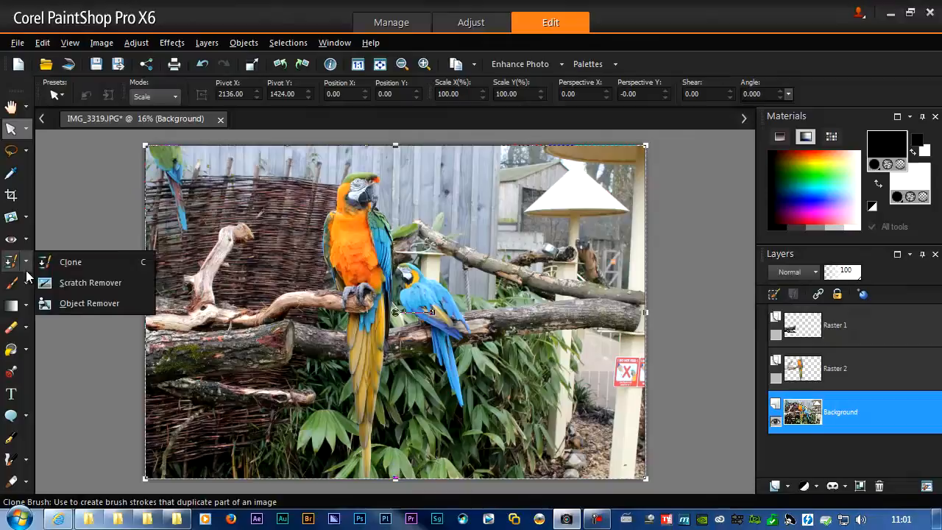
pyautogui.click(71, 262)
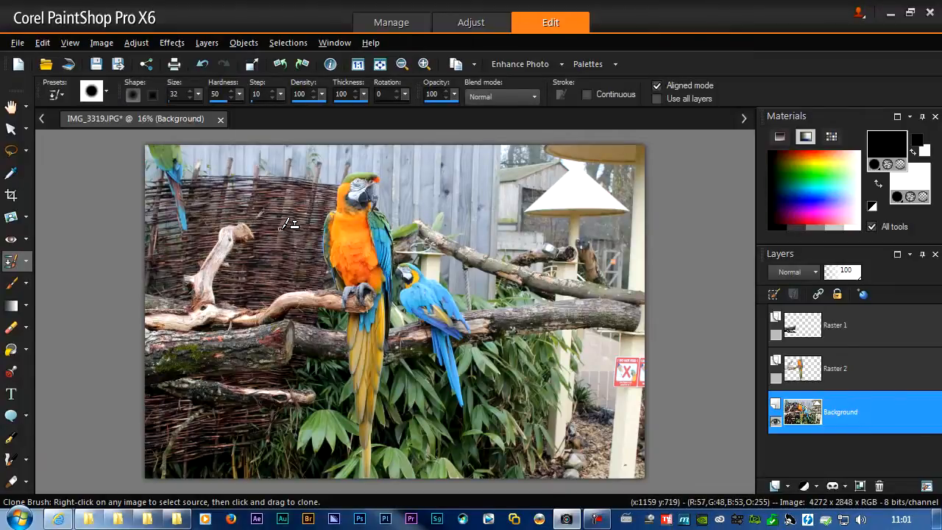
pyautogui.moveTo(247, 271)
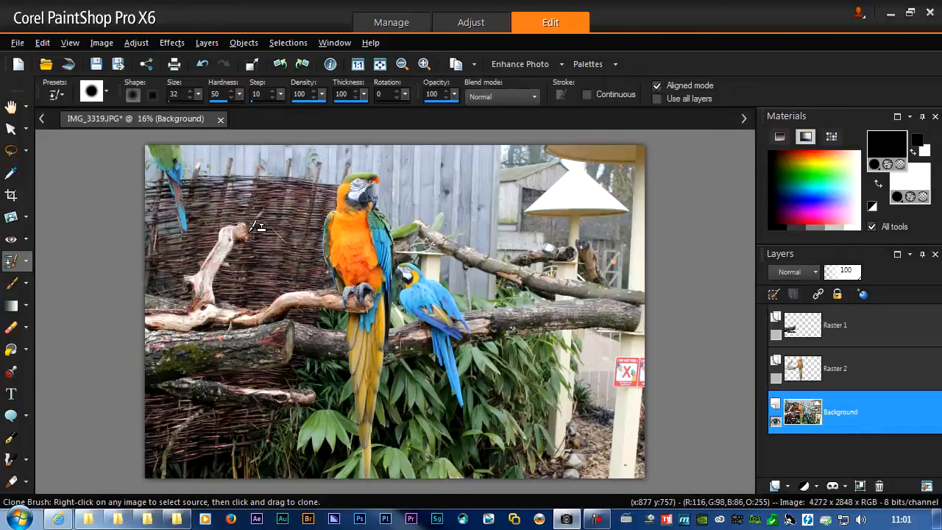
pyautogui.moveTo(256, 223)
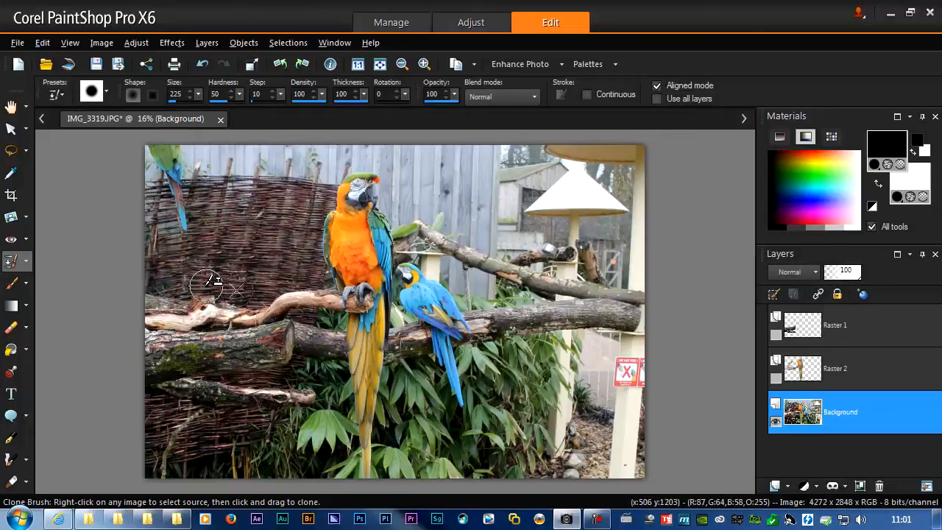
pyautogui.moveTo(258, 254)
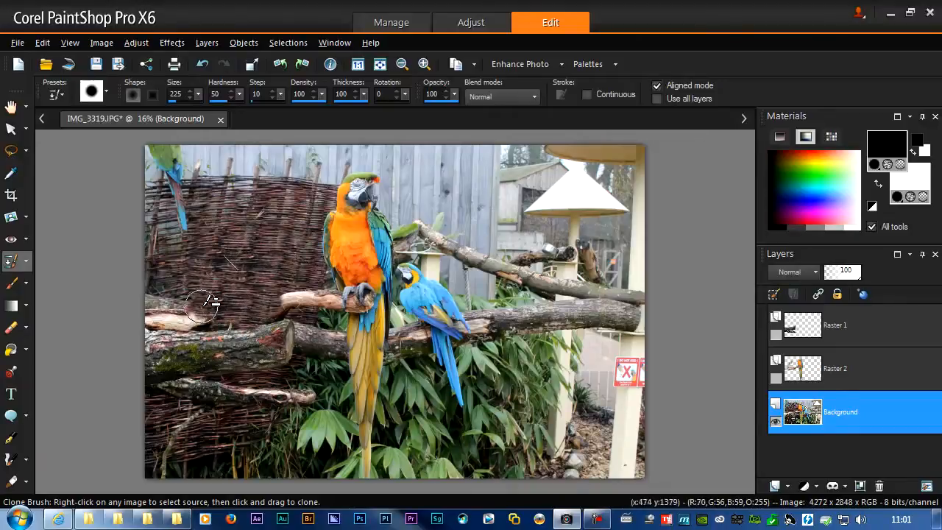
pyautogui.moveTo(150, 321)
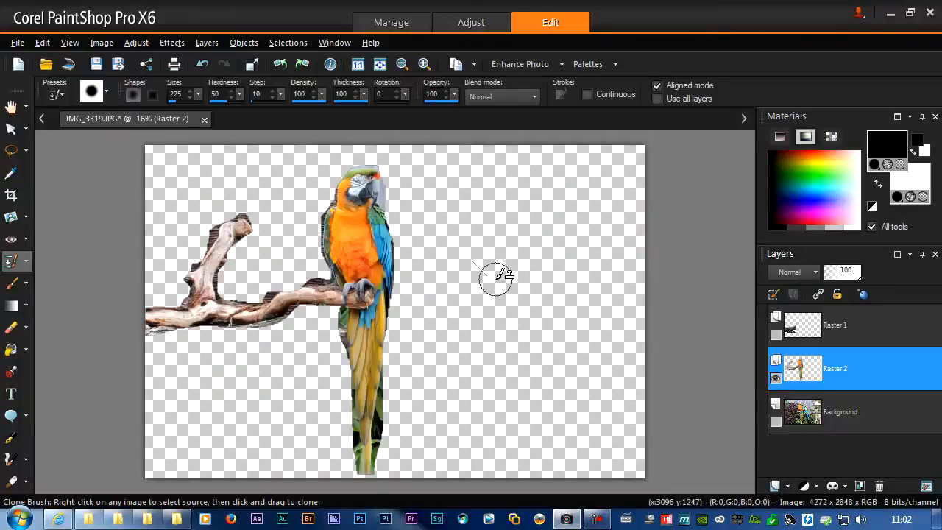
# Step: Save the layered image as a PSD Photoshop (*.psd) file via Save As
pyautogui.click(17, 41)
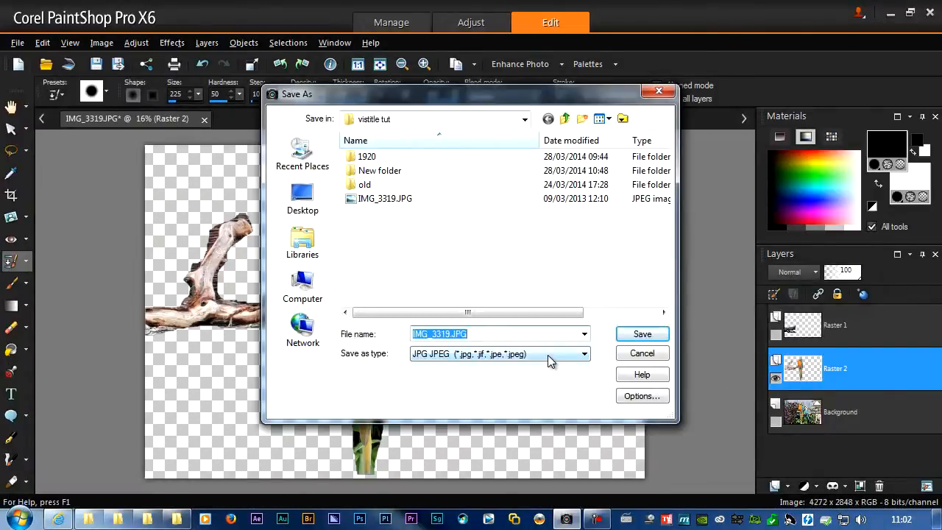
pyautogui.click(583, 354)
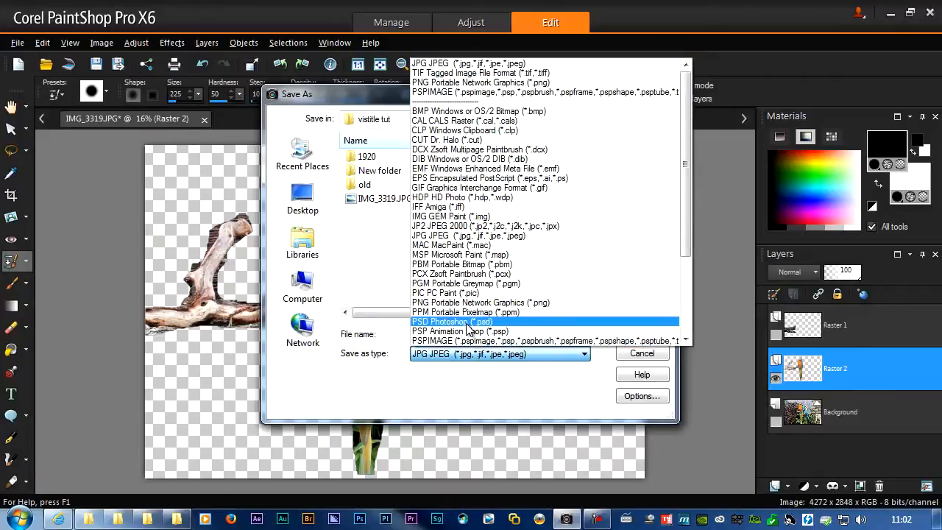
pyautogui.moveTo(464, 331)
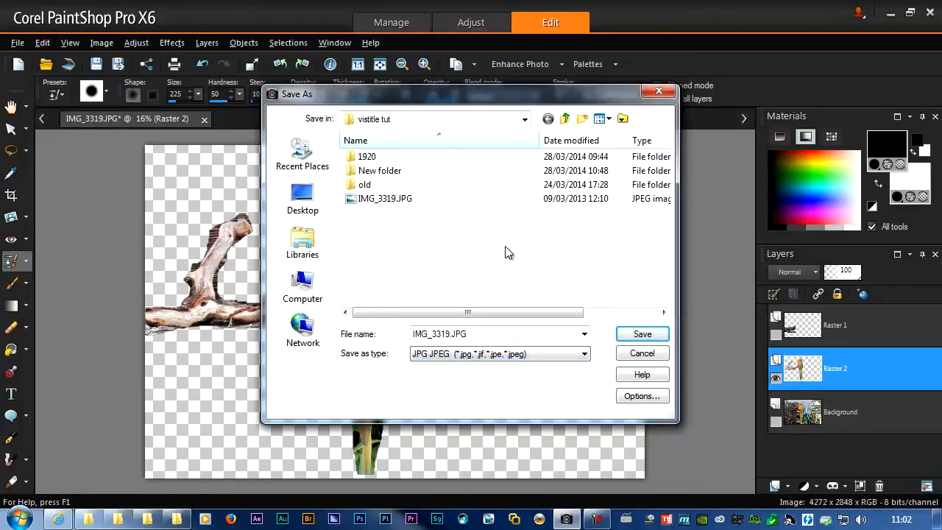
pyautogui.click(583, 354)
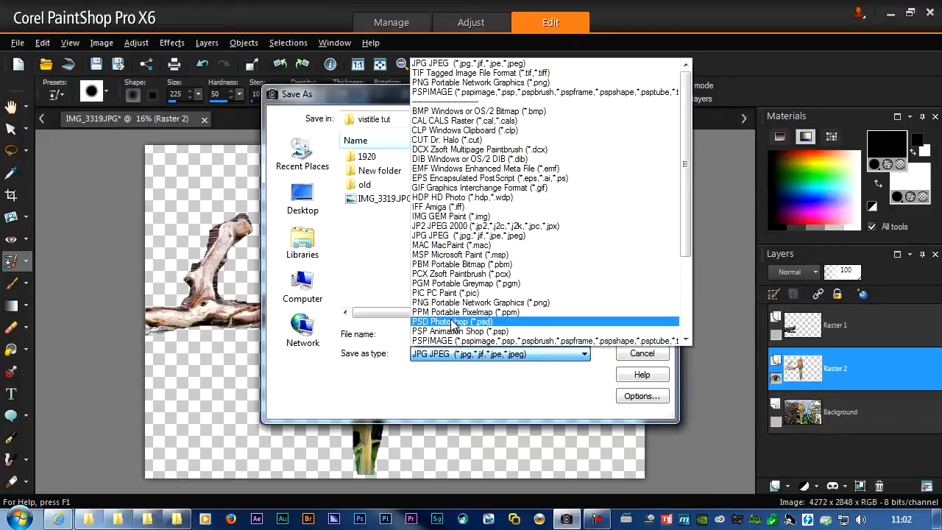
pyautogui.click(452, 321)
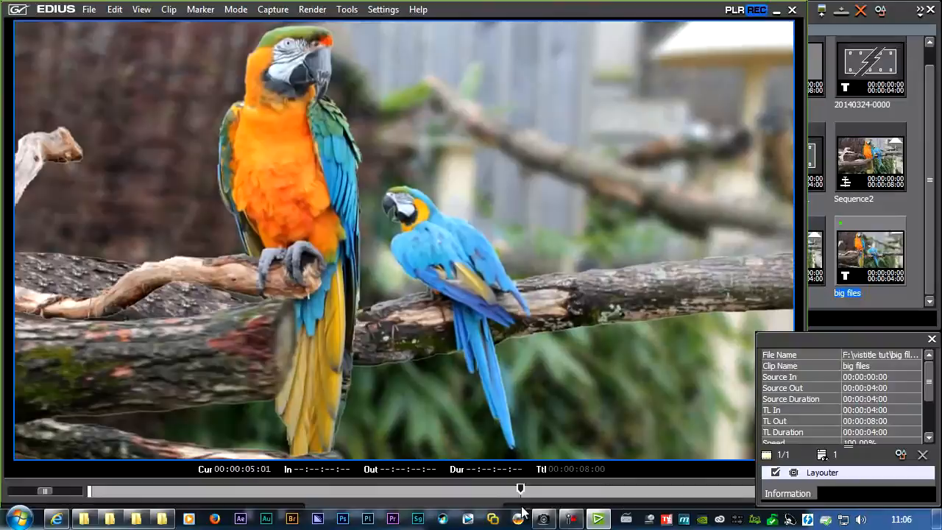
pyautogui.moveTo(521, 489); pyautogui.dragTo(589, 489)
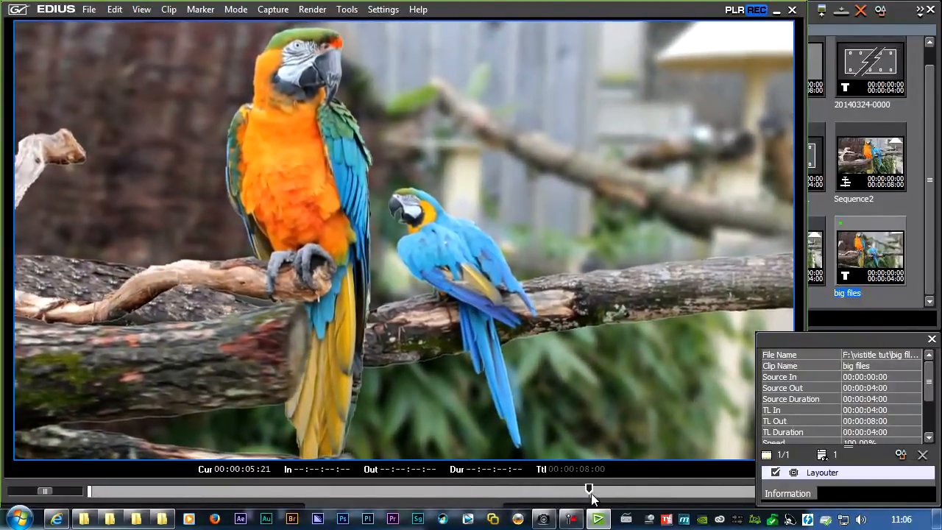
pyautogui.moveTo(589, 489); pyautogui.dragTo(339, 488)
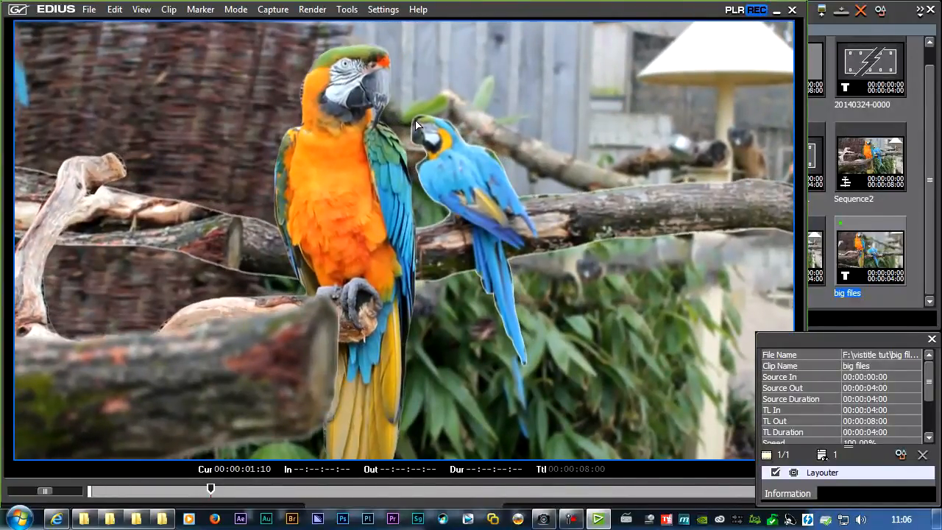
pyautogui.moveTo(22, 205)
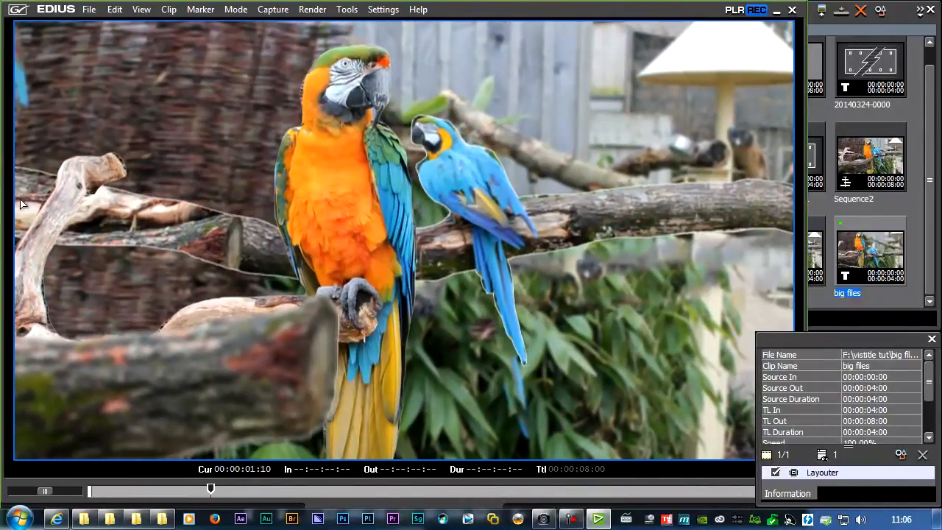
pyautogui.moveTo(302, 257)
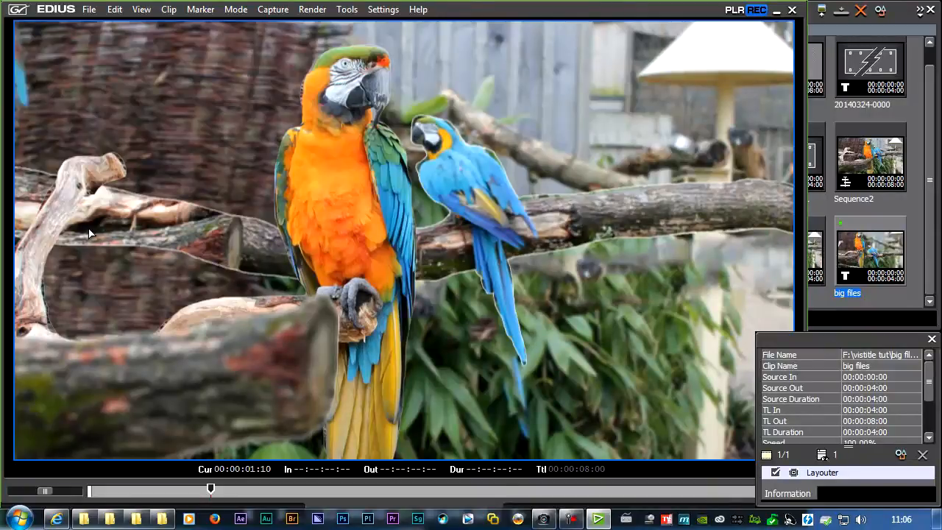
pyautogui.moveTo(210, 489); pyautogui.dragTo(280, 489)
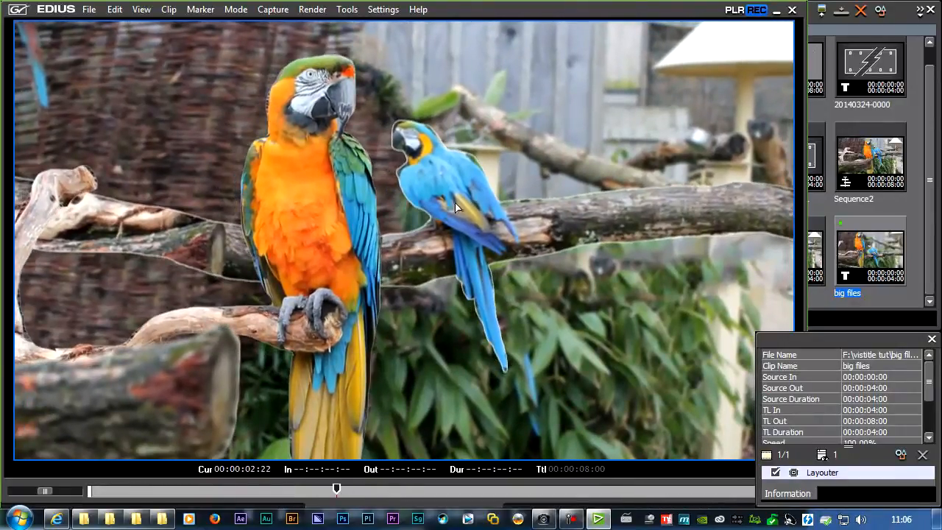
pyautogui.moveTo(413, 174)
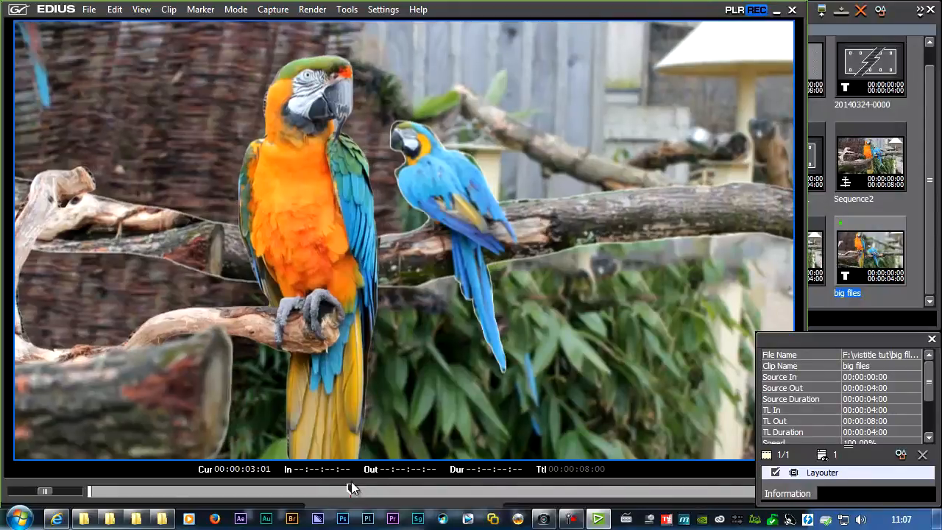
pyautogui.moveTo(353, 490); pyautogui.dragTo(150, 490)
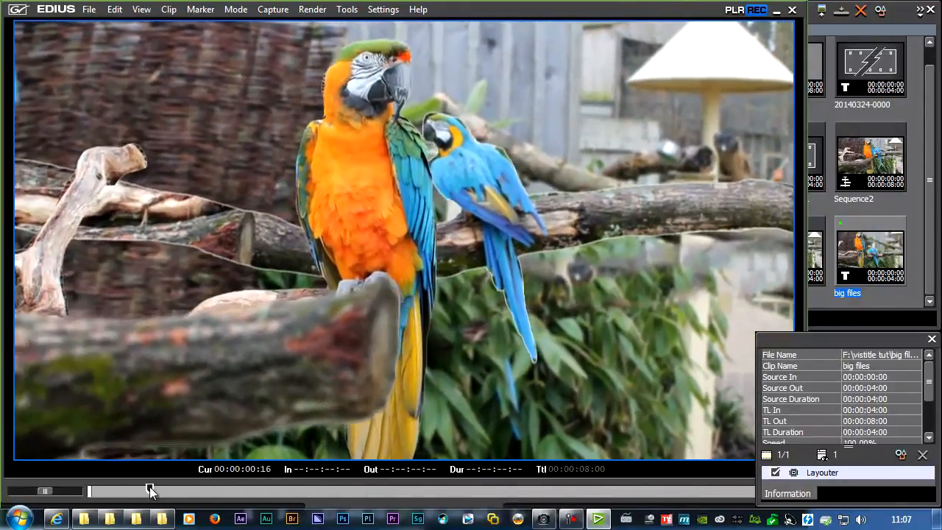
pyautogui.moveTo(150, 489); pyautogui.dragTo(109, 489)
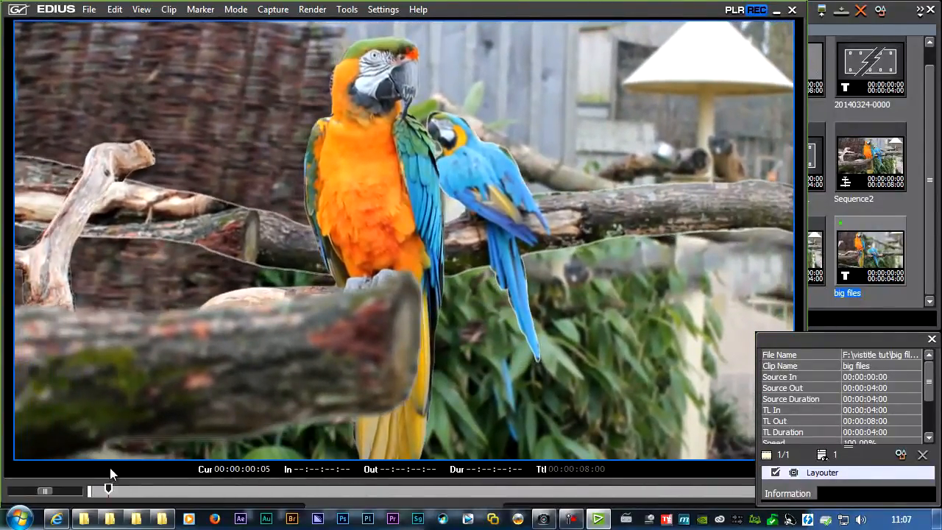